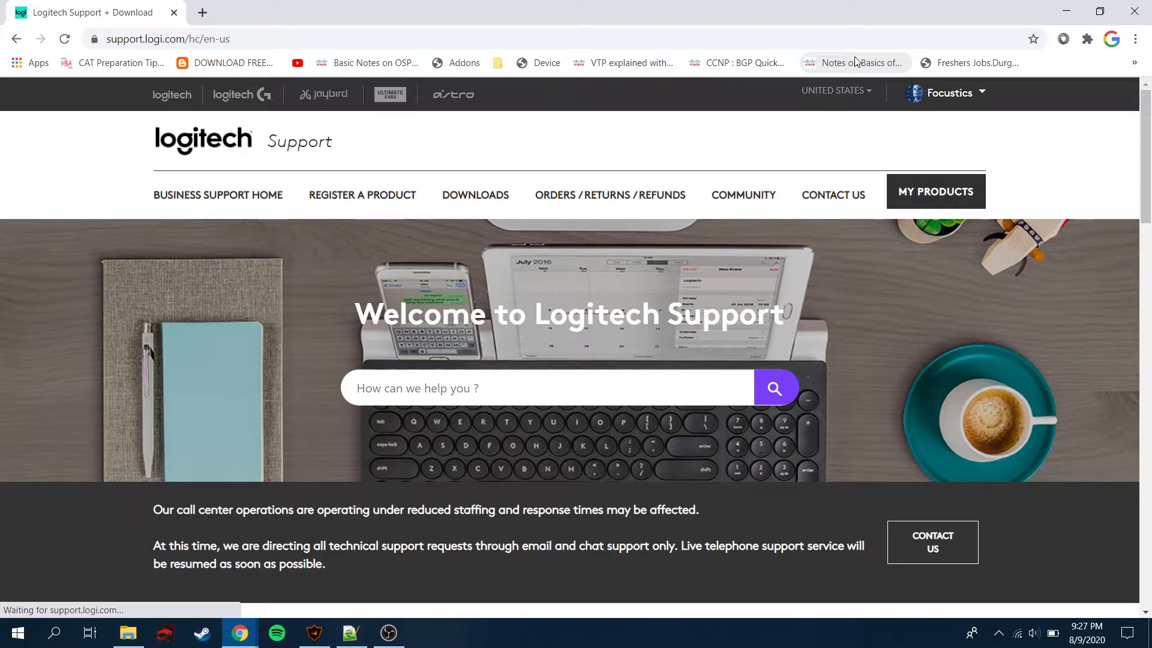
pyautogui.moveTo(747, 31)
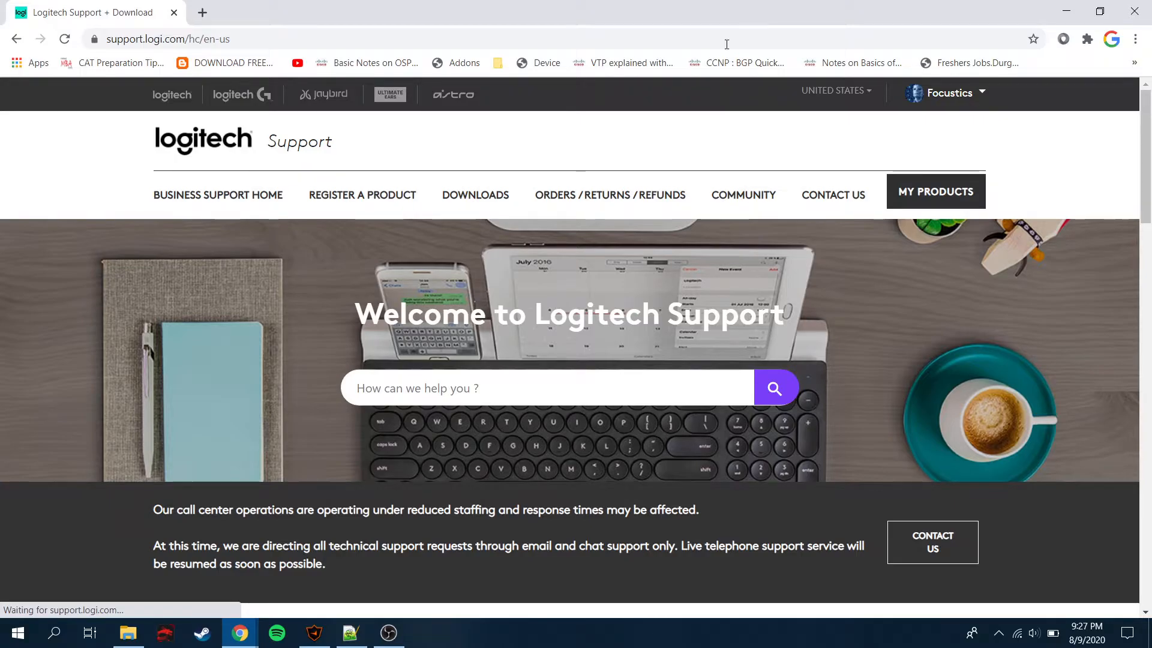
pyautogui.moveTo(628, 145)
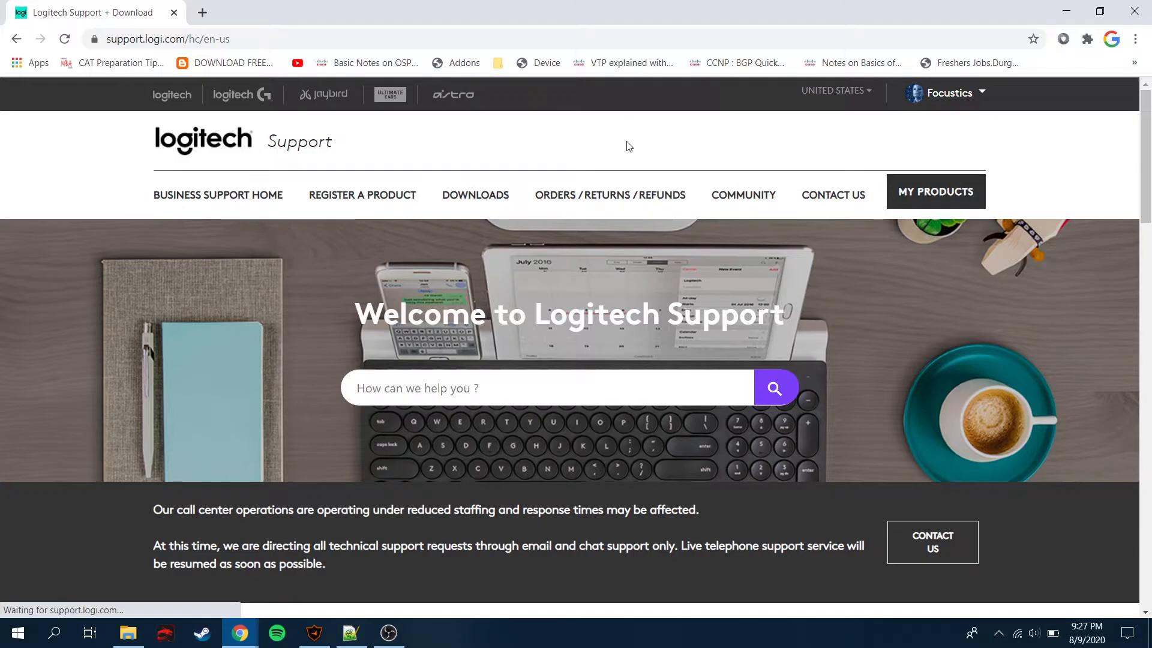
pyautogui.moveTo(1116, 152)
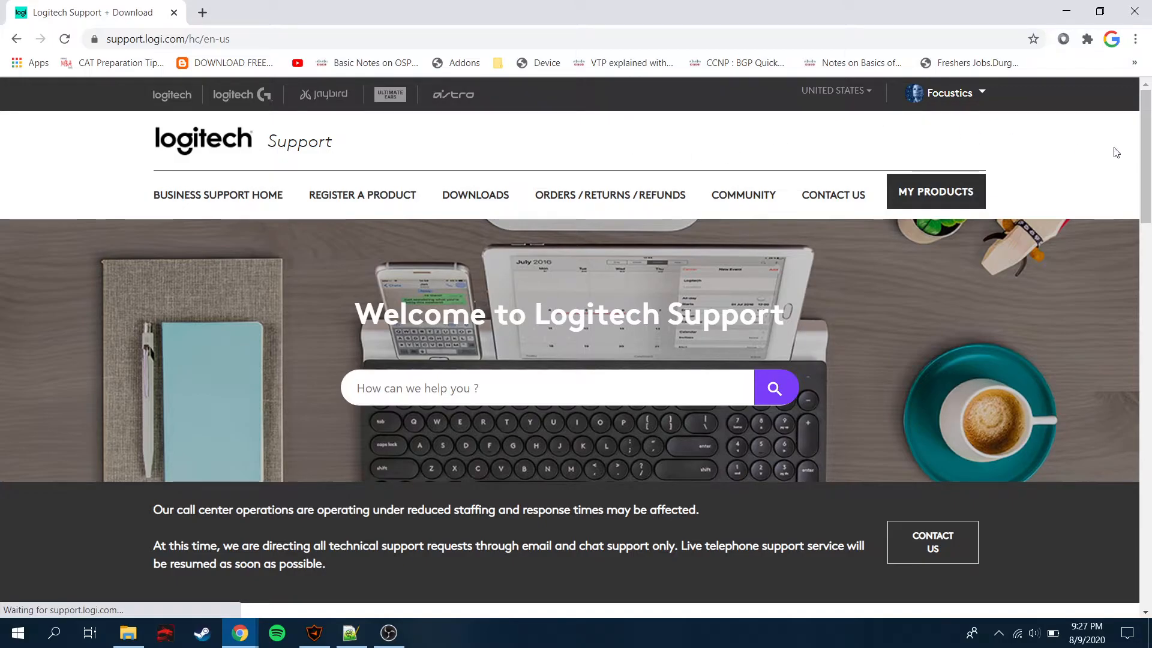
# Search the support site for 'g402' to find the G402 Hyperion Fury mouse
pyautogui.scroll(-3)
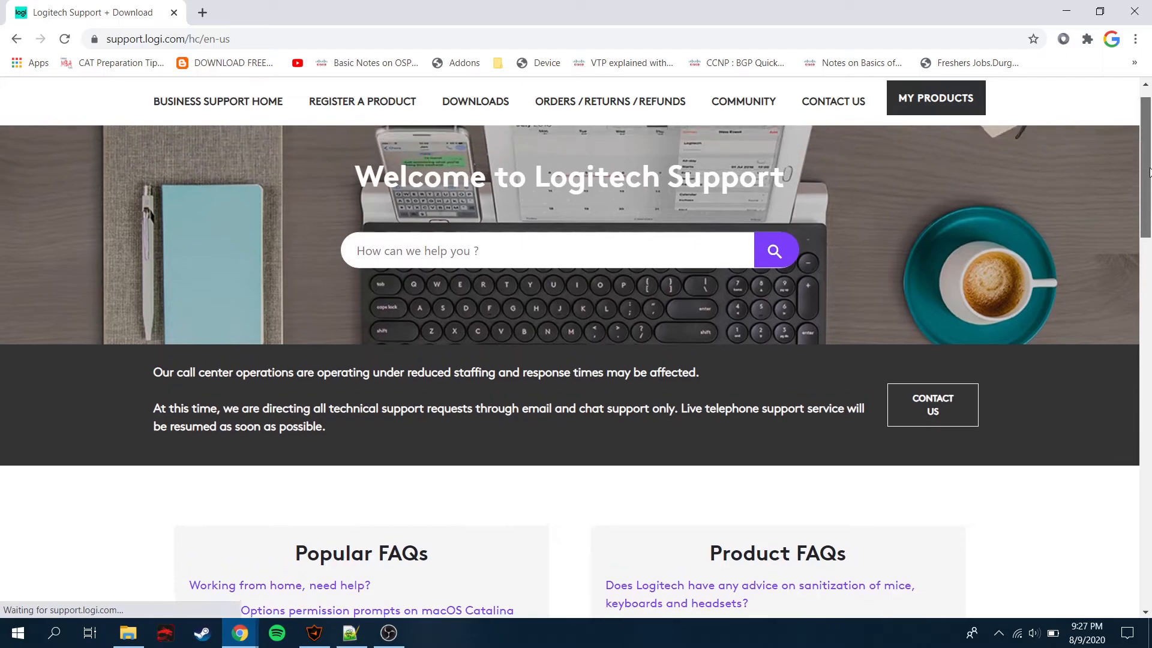
pyautogui.scroll(3)
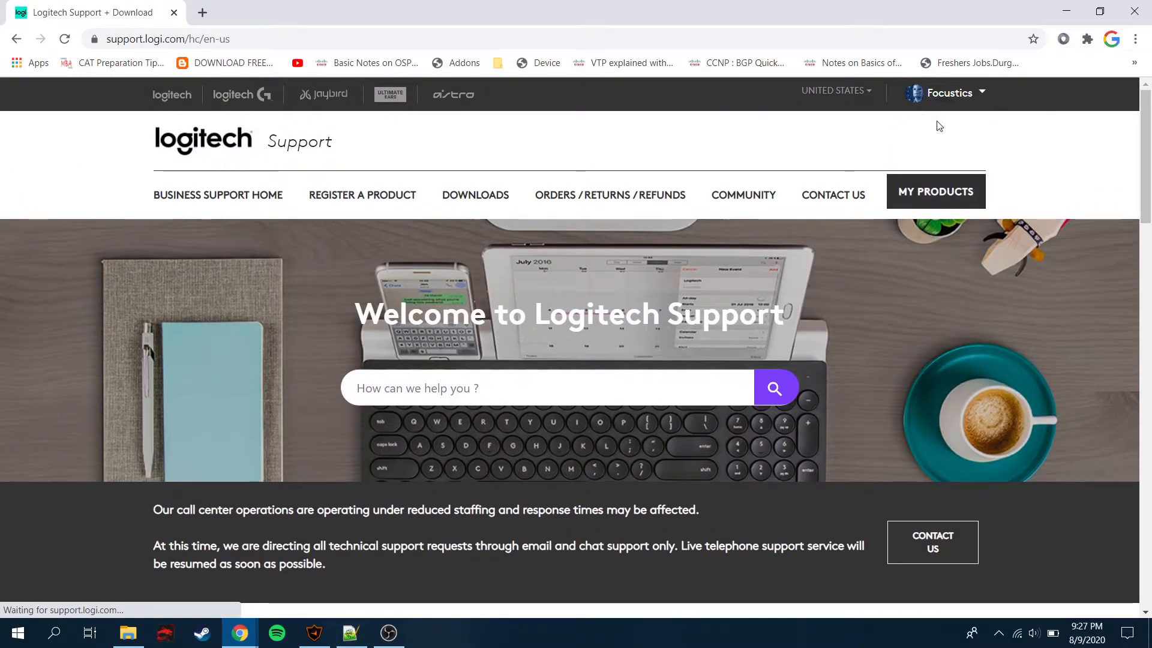
pyautogui.moveTo(960, 103)
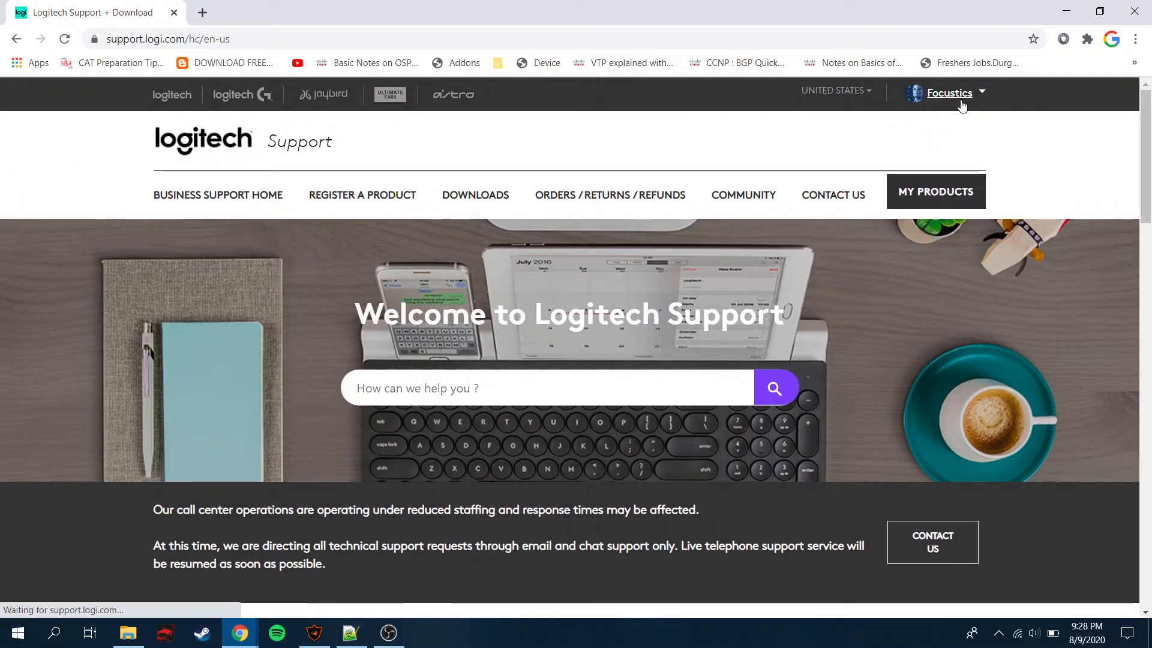
pyautogui.moveTo(620, 346)
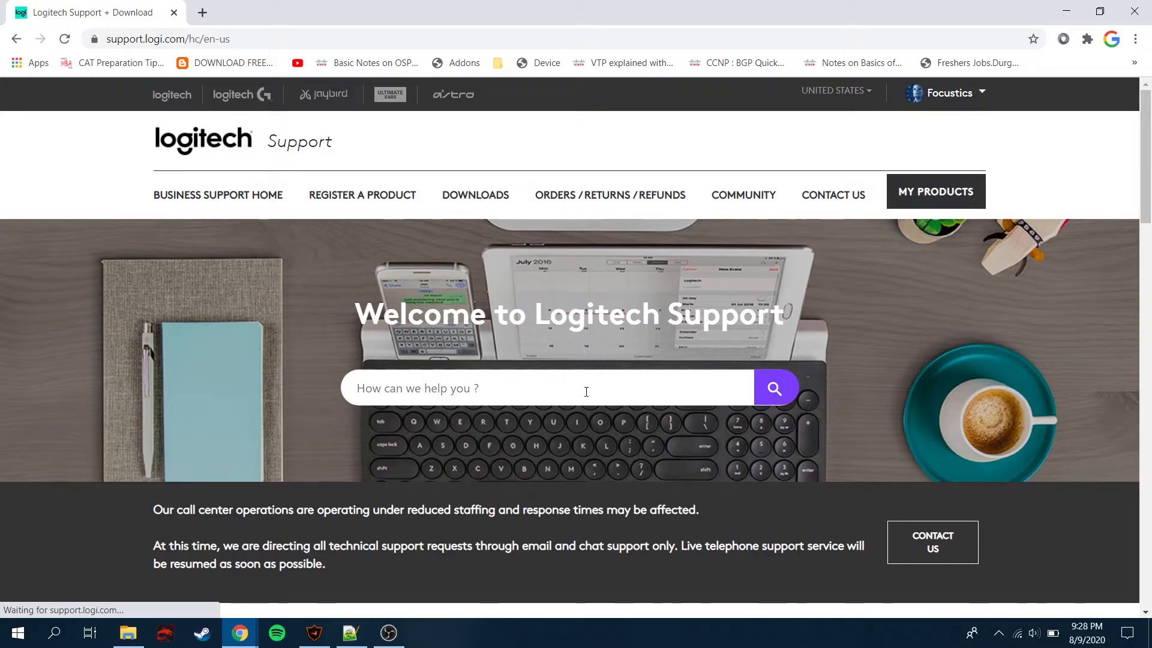
pyautogui.click(470, 388)
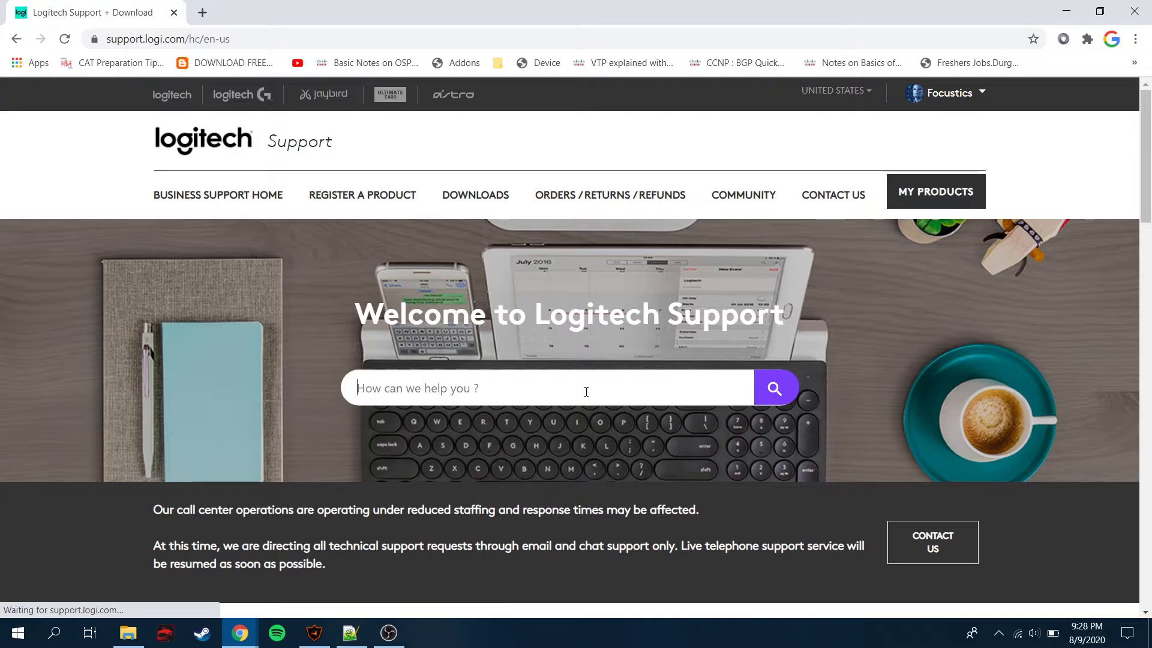
pyautogui.write('g402')
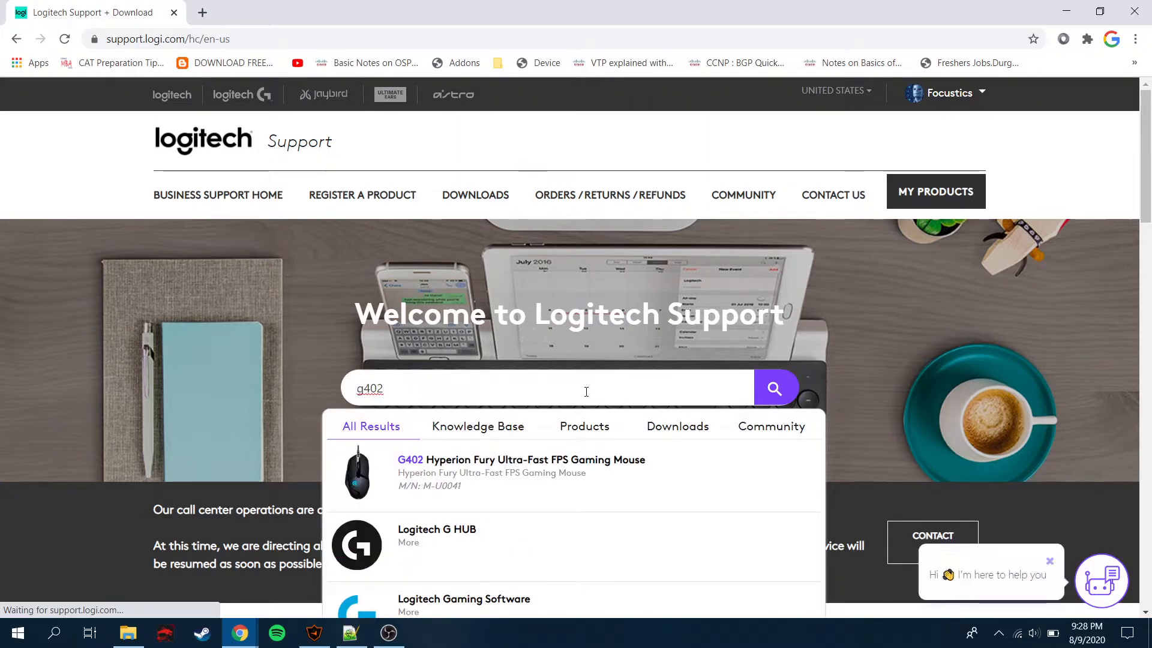
pyautogui.moveTo(485, 464)
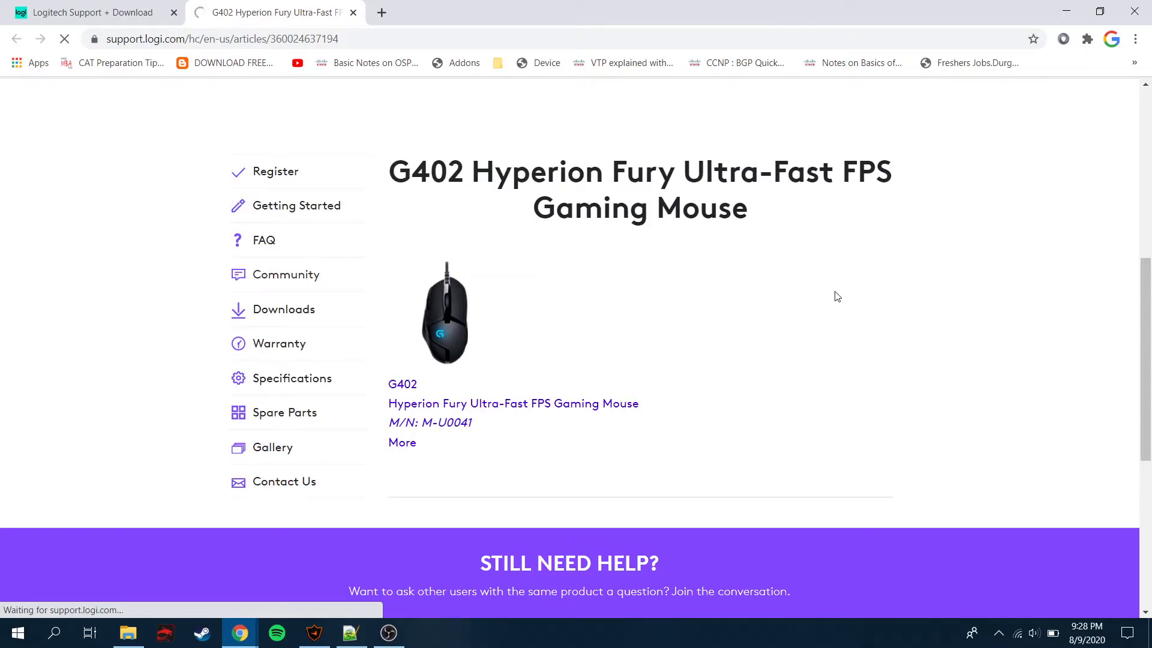
# Show the G402 Getting Started section with its setup guide PDF download
pyautogui.click(297, 205)
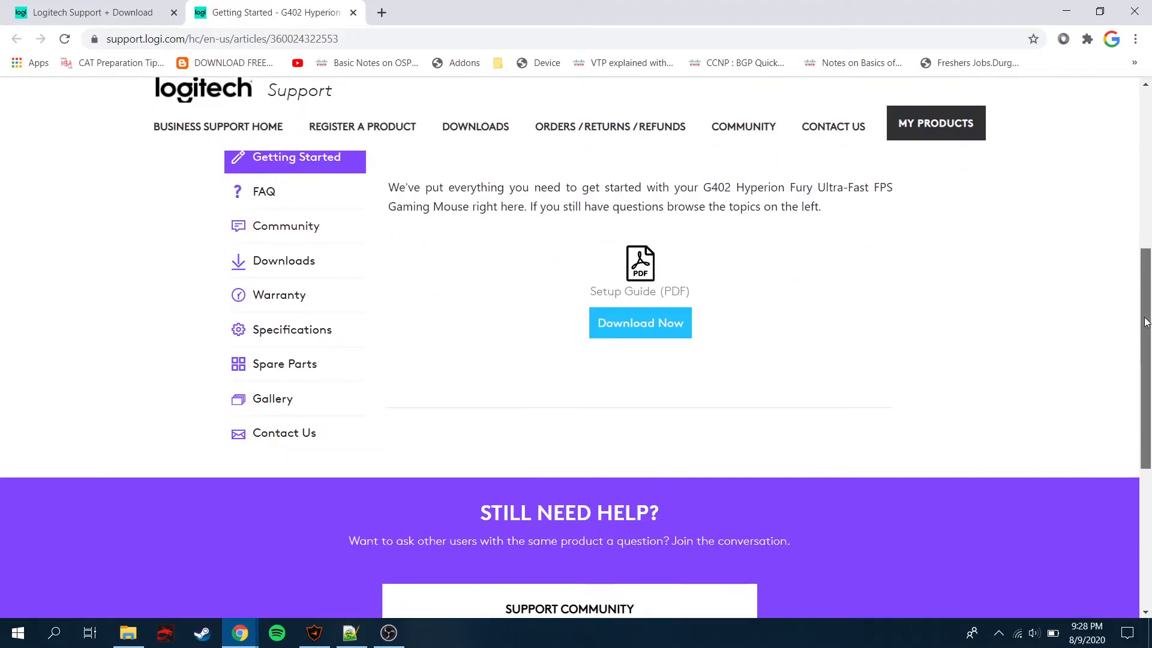
pyautogui.scroll(3)
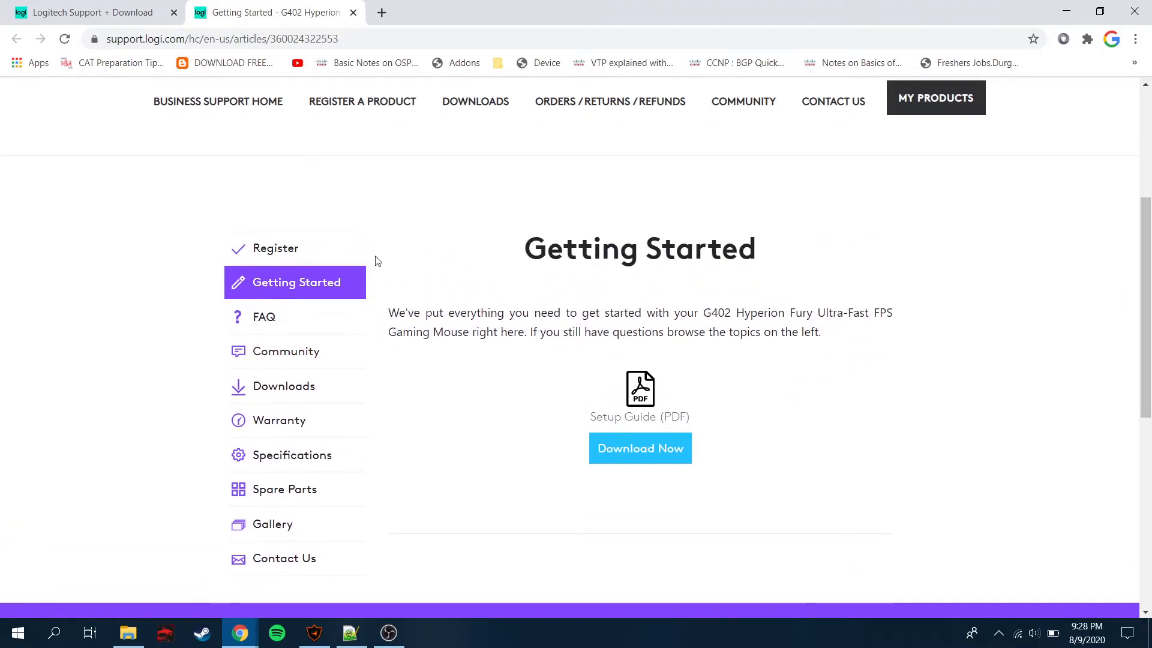
pyautogui.moveTo(283, 385)
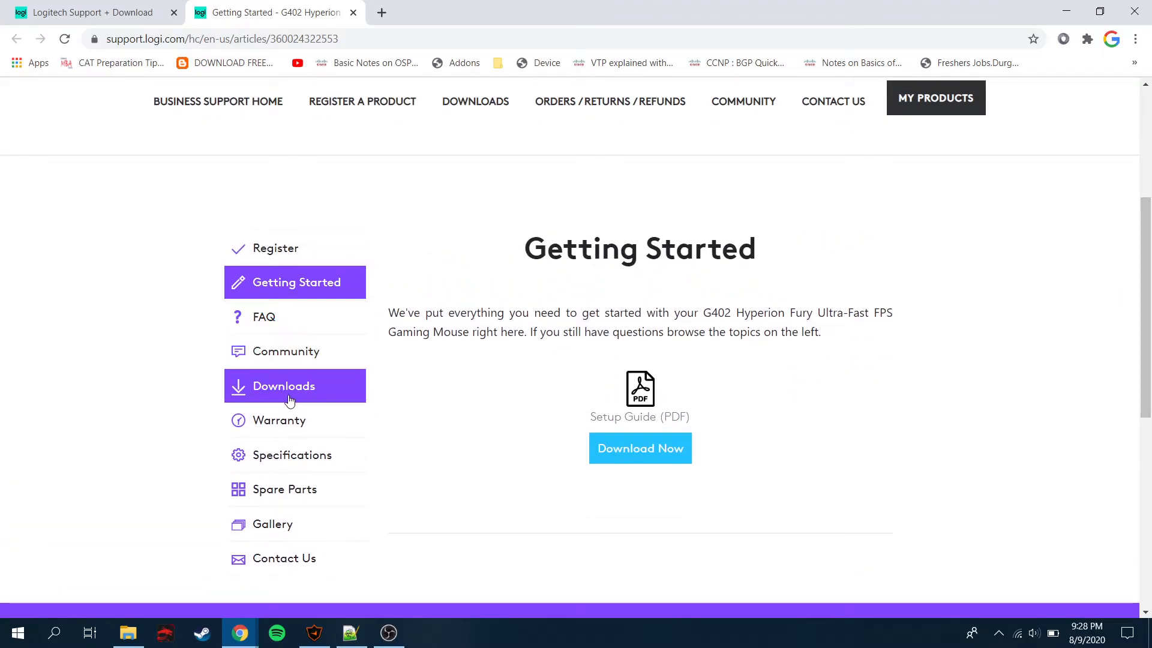
pyautogui.click(283, 385)
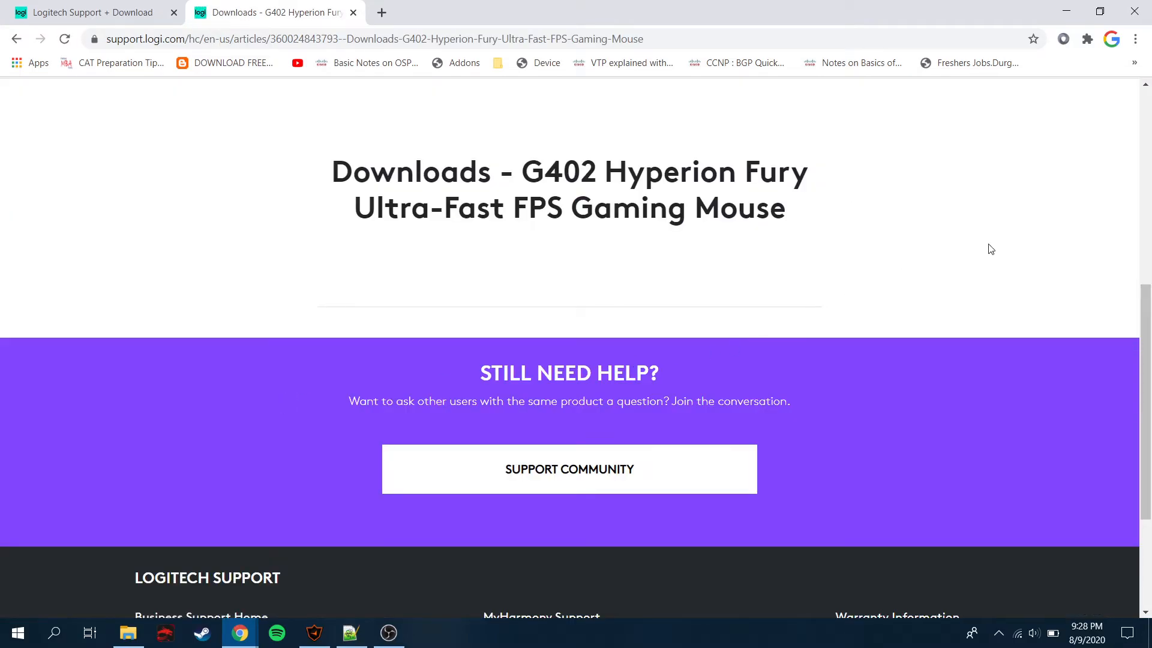
pyautogui.scroll(3)
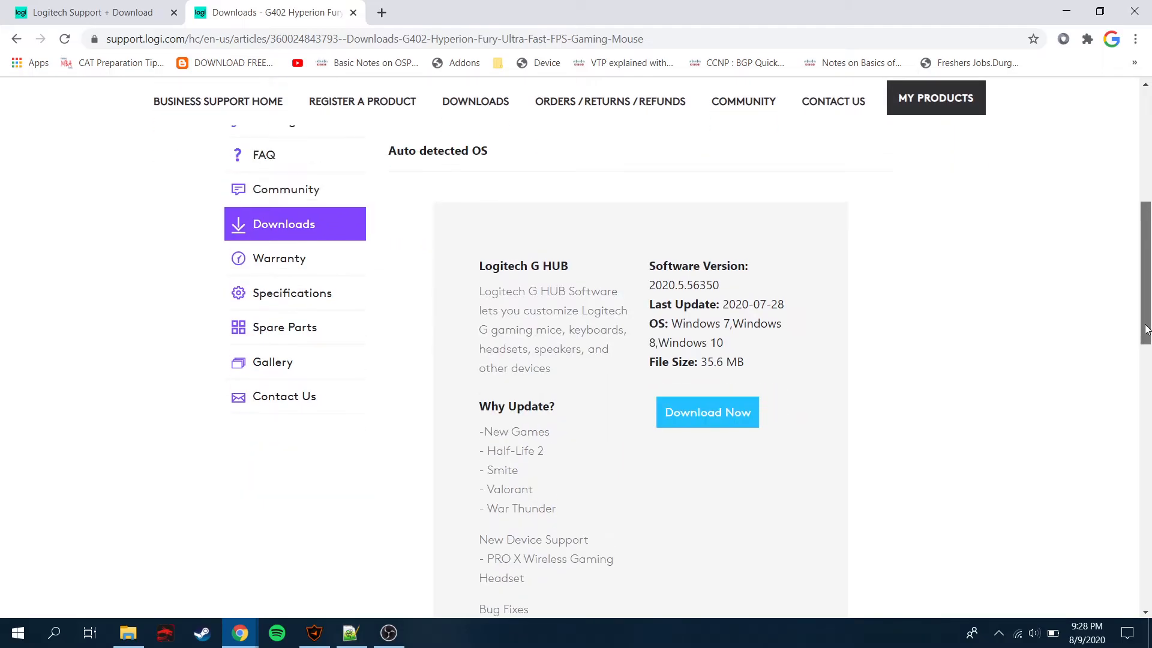
pyautogui.scroll(3)
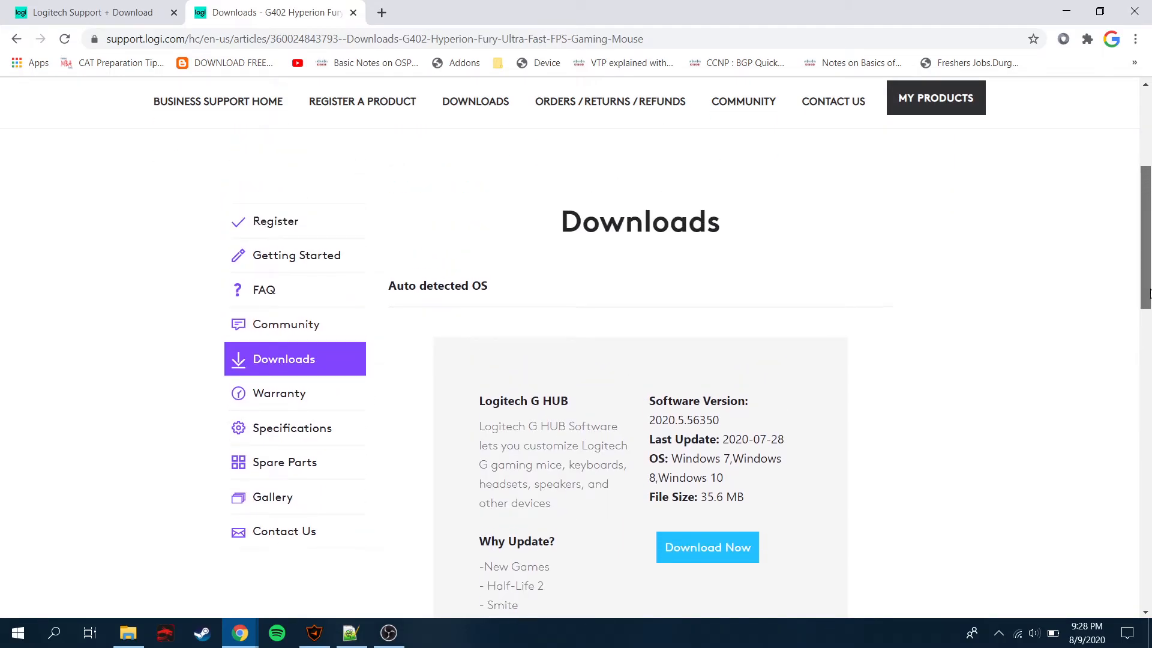
pyautogui.scroll(-3)
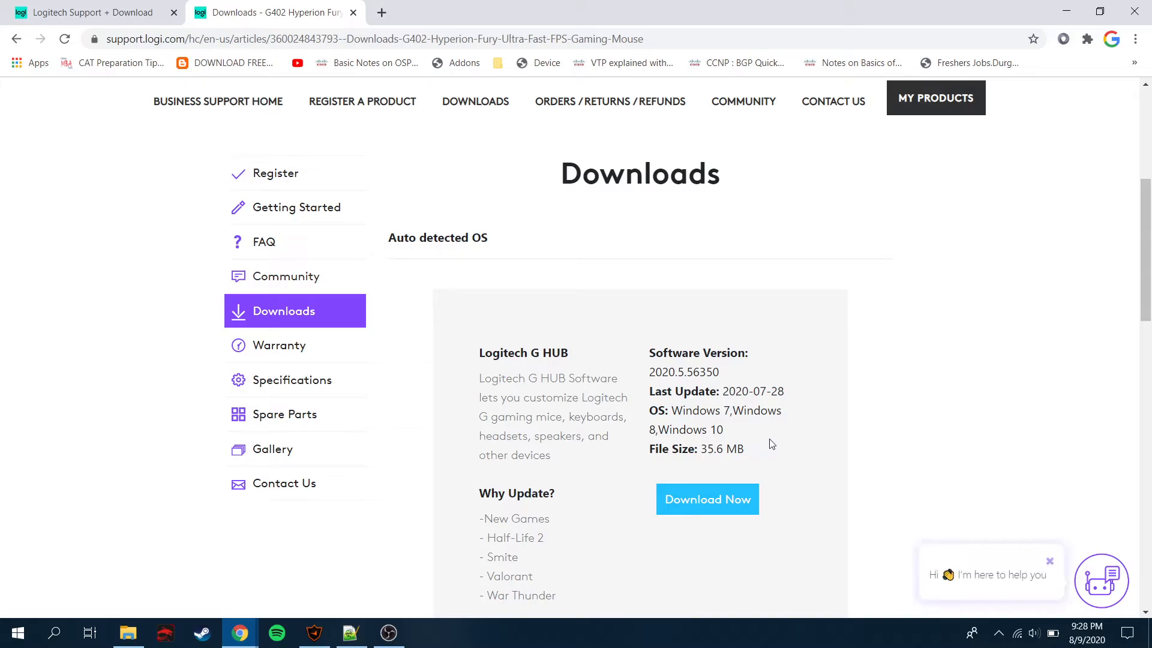
pyautogui.moveTo(725, 379)
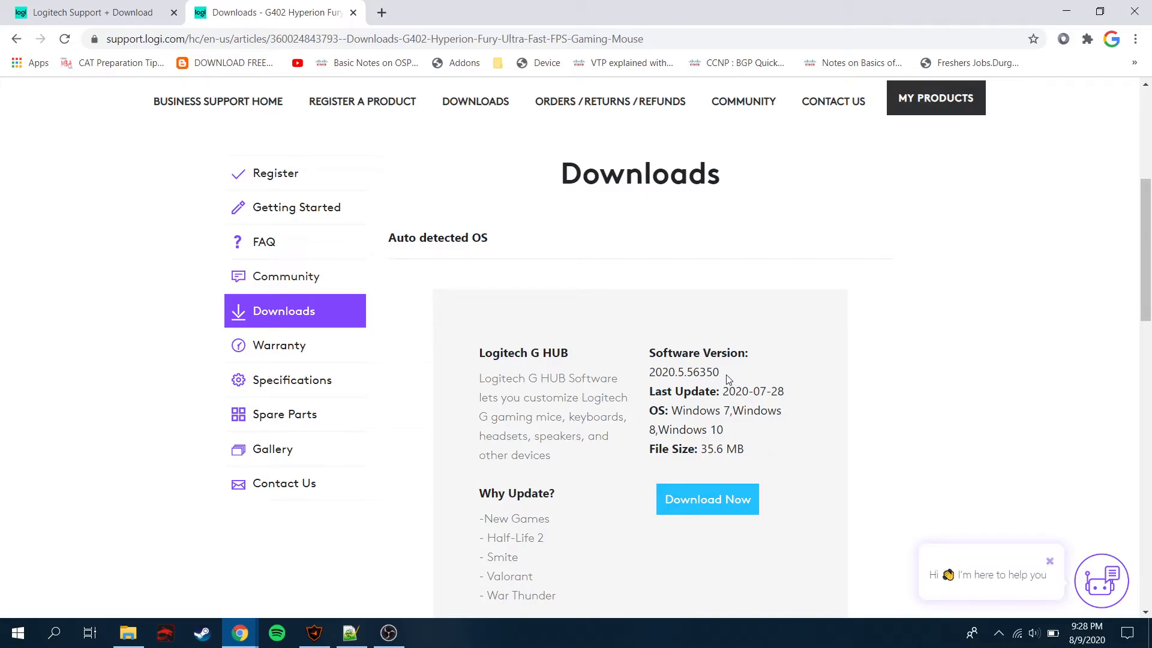
pyautogui.moveTo(728, 394)
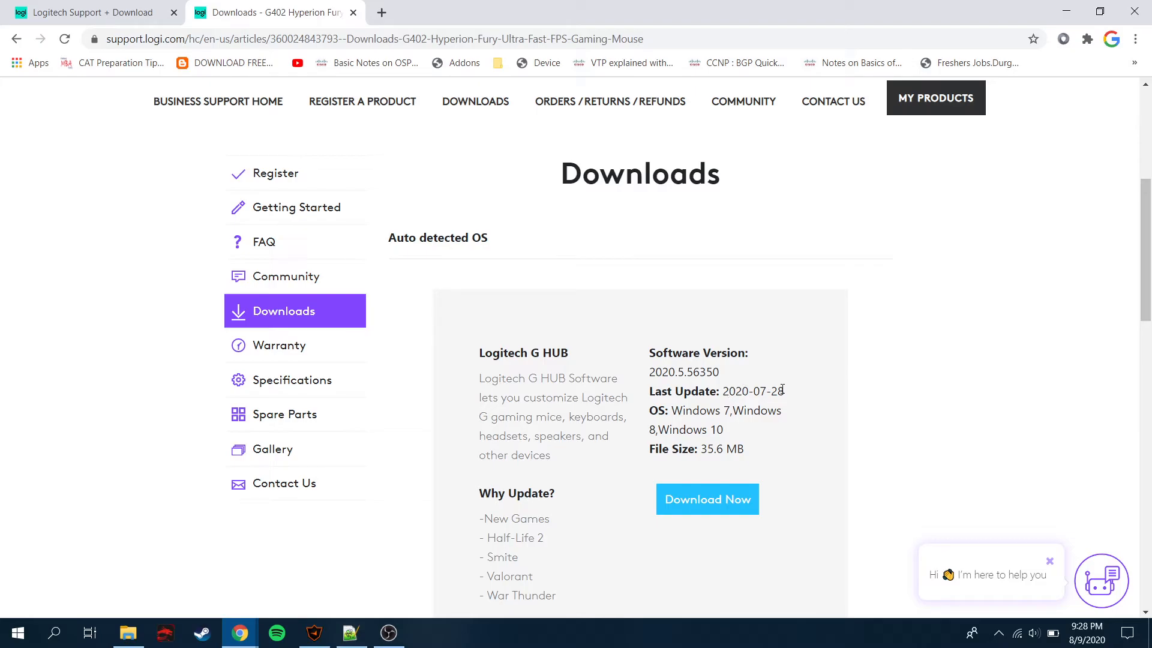
pyautogui.doubleClick(754, 391)
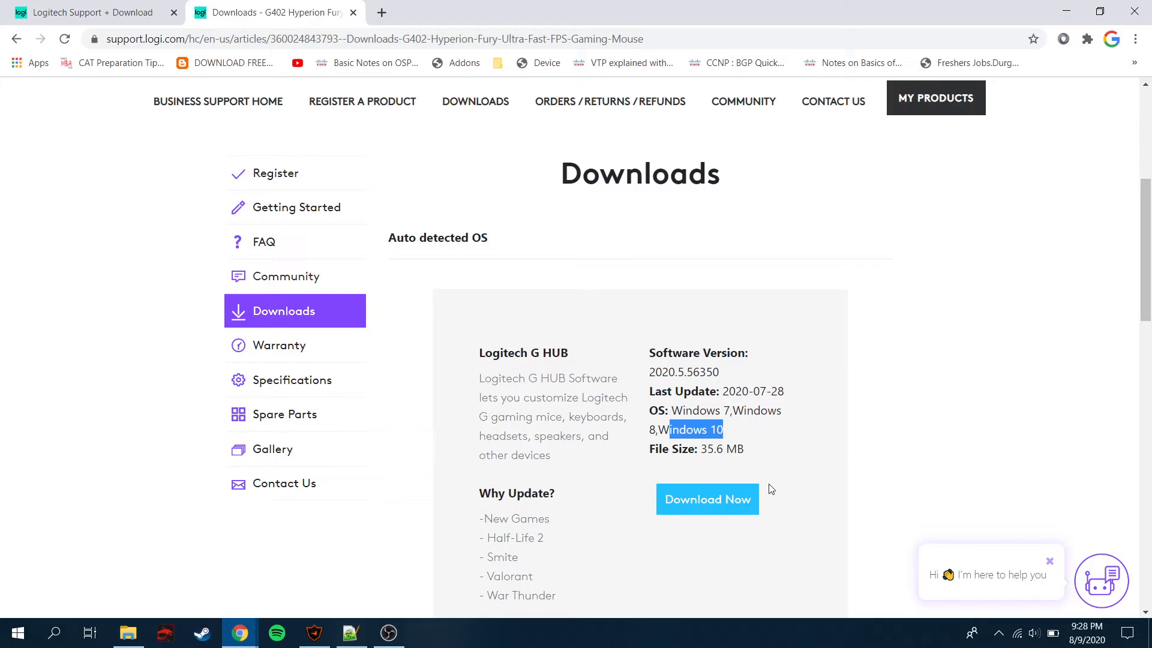
pyautogui.moveTo(707, 499)
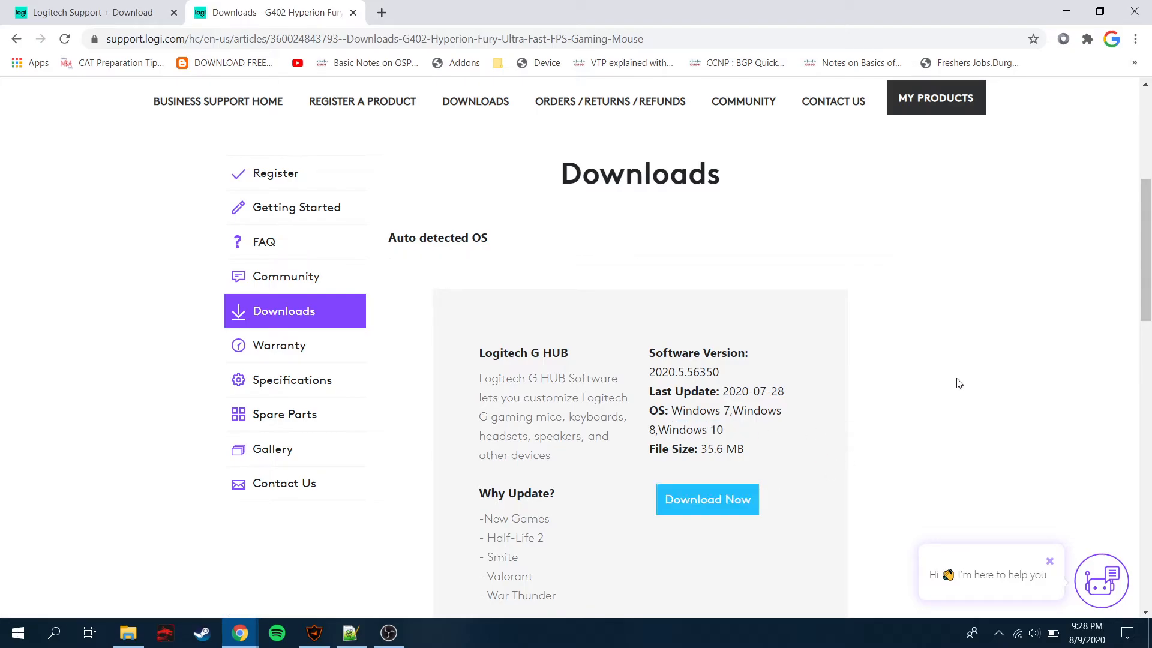
pyautogui.scroll(-3)
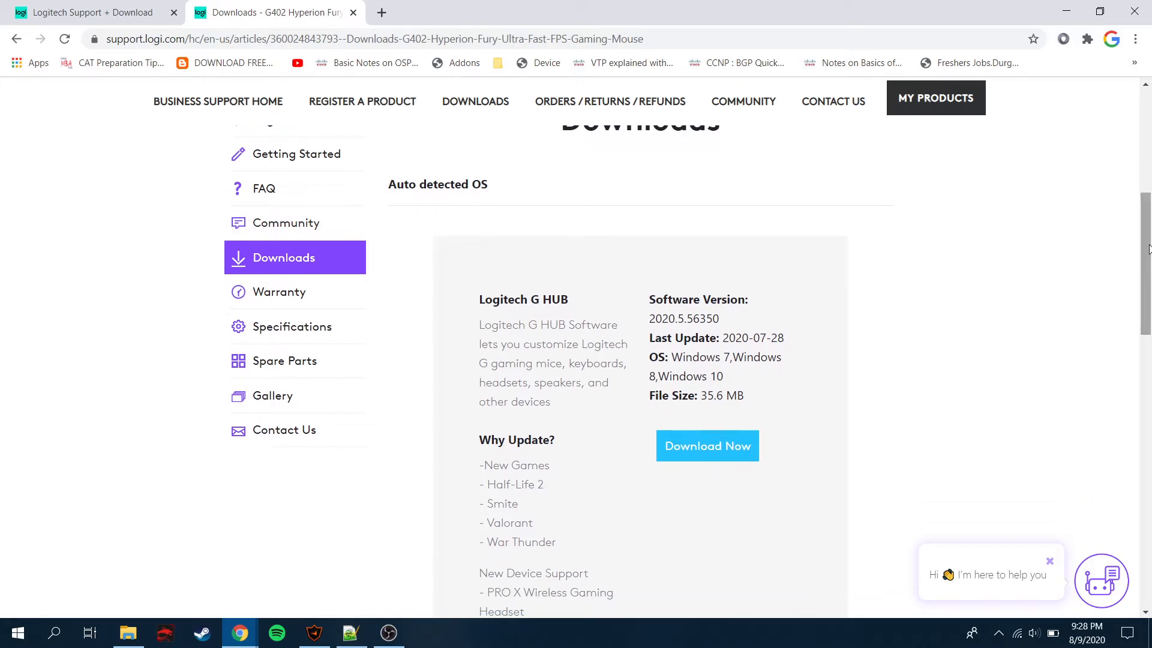
pyautogui.scroll(-3)
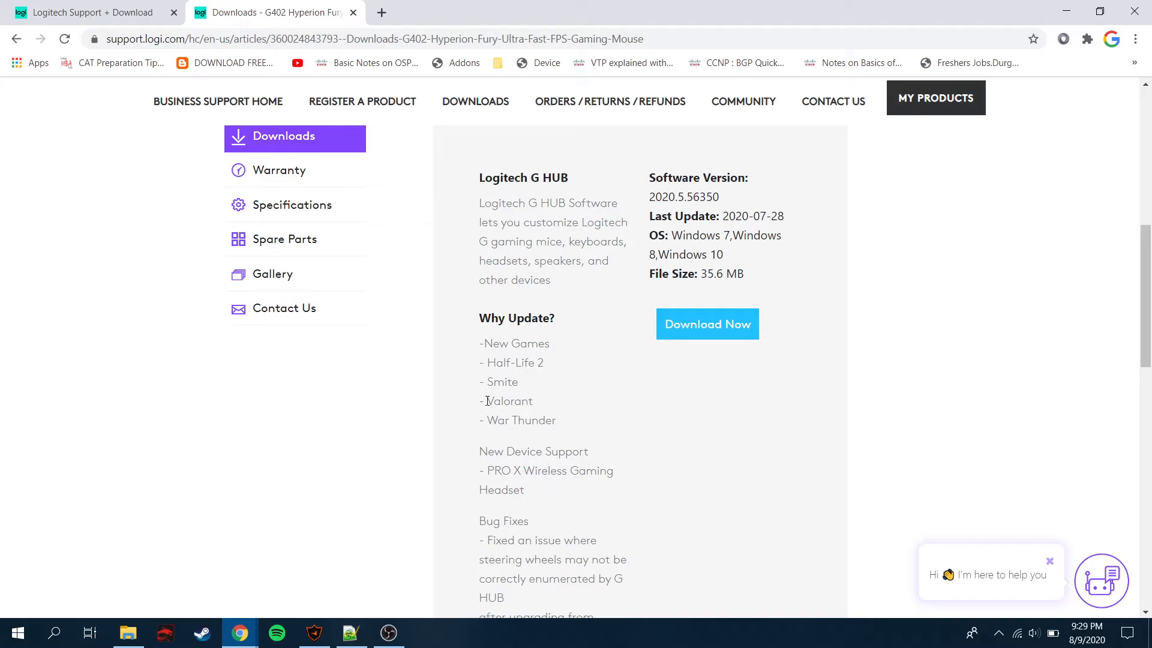
pyautogui.doubleClick(510, 401)
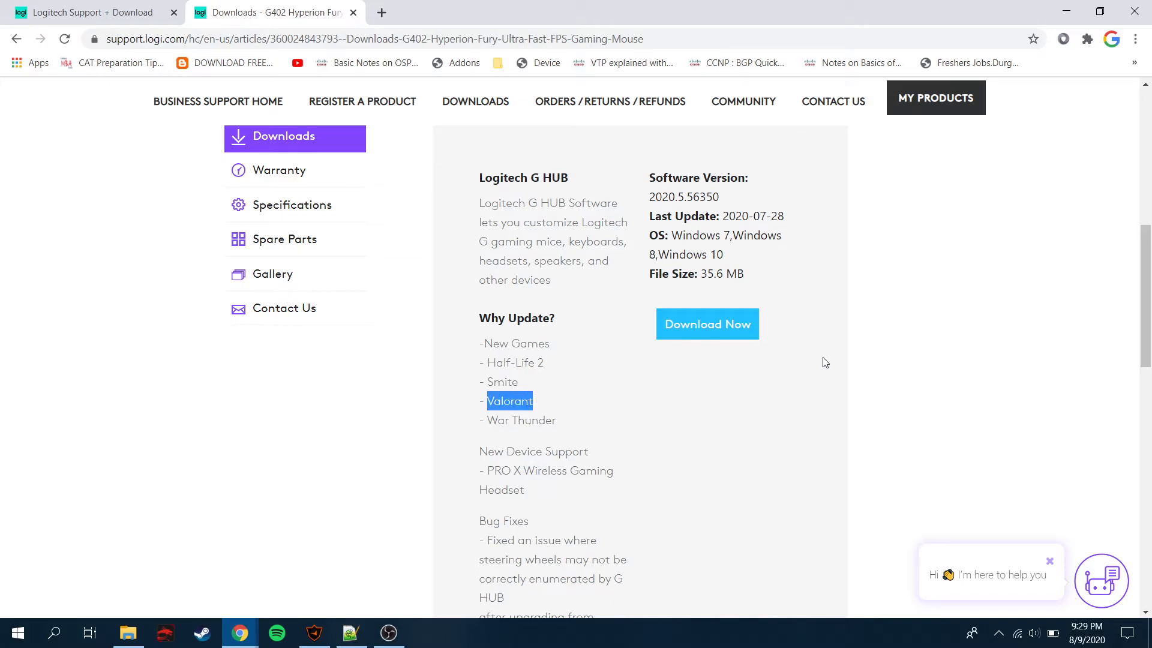
pyautogui.scroll(-3)
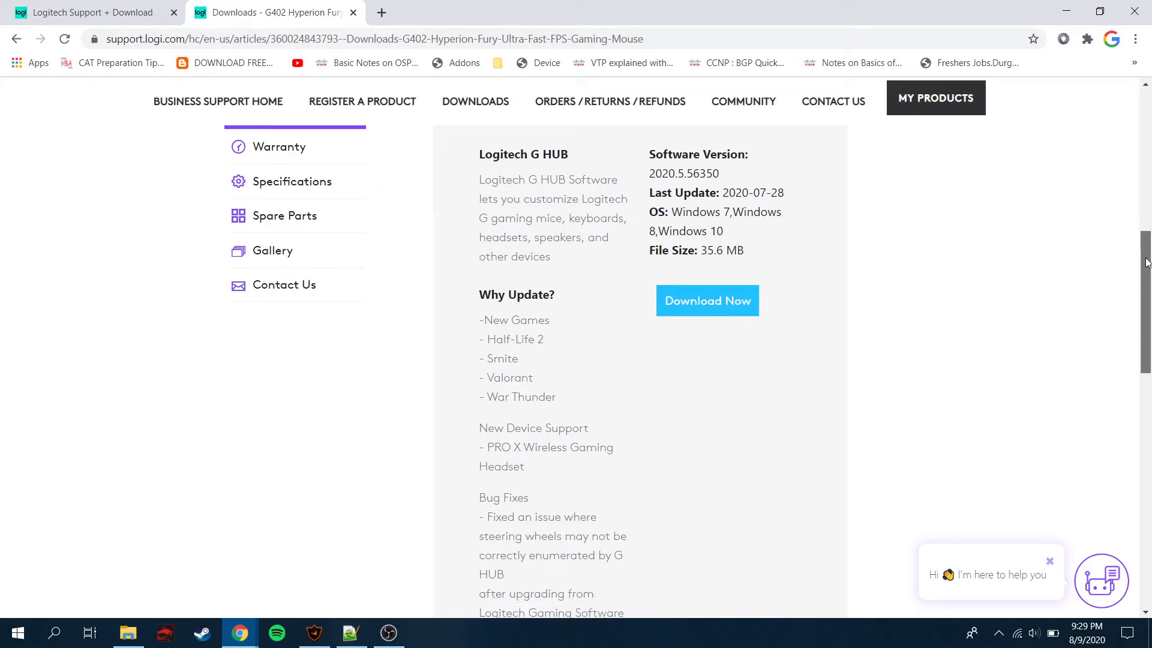
pyautogui.scroll(-3)
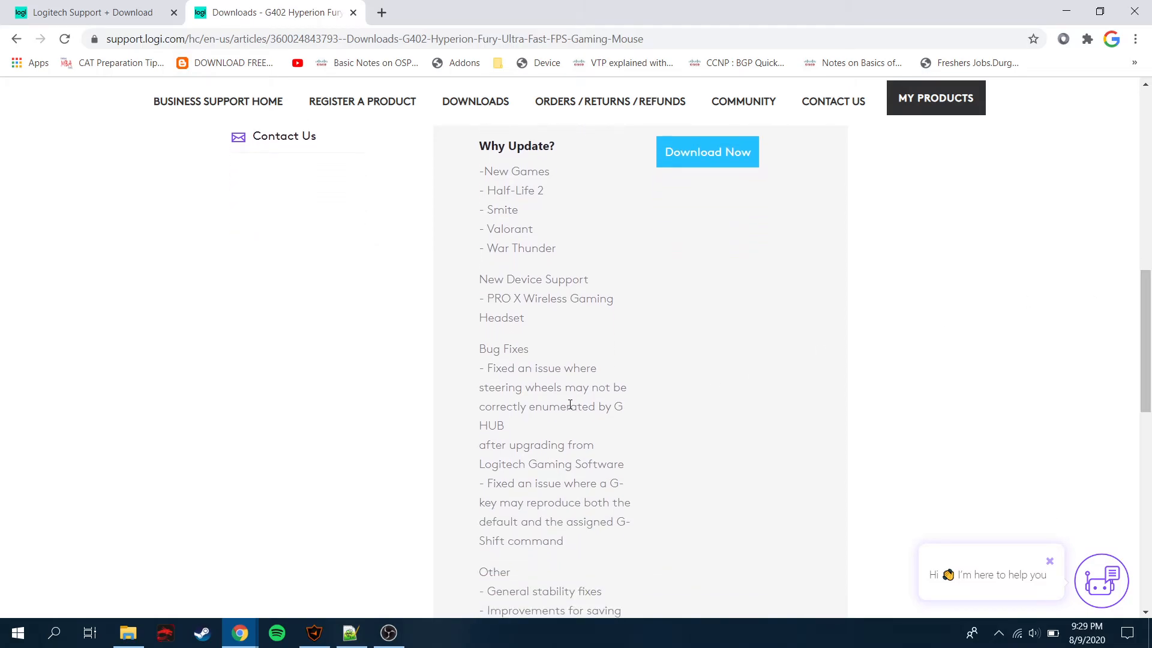
pyautogui.moveTo(597, 400)
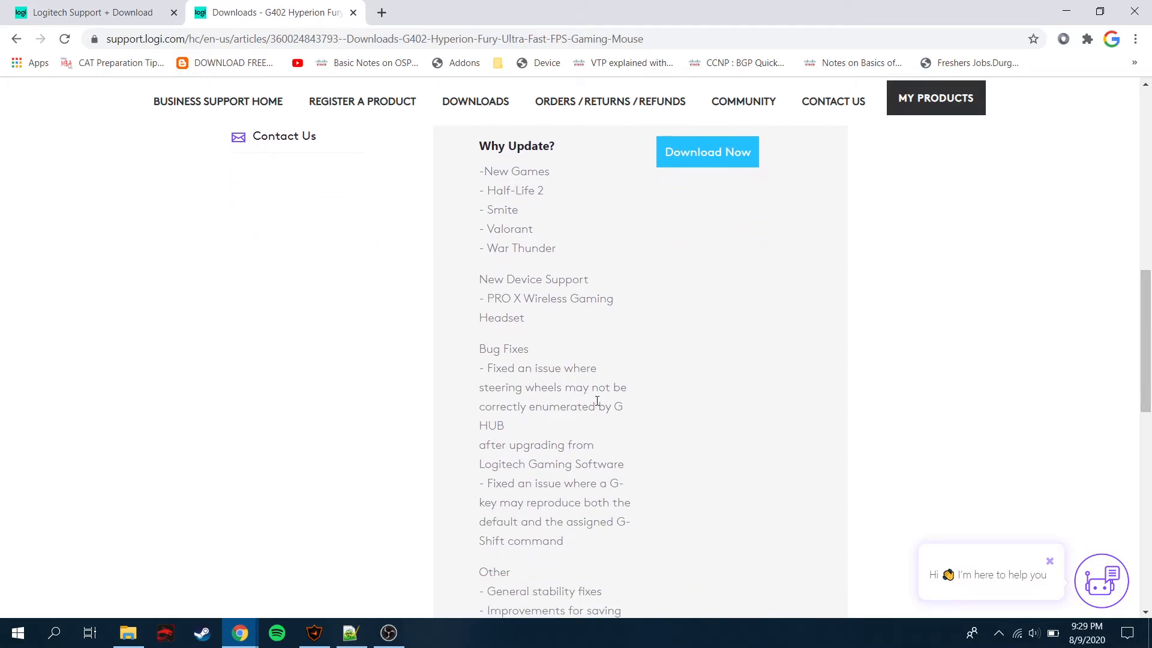
pyautogui.moveTo(1126, 350)
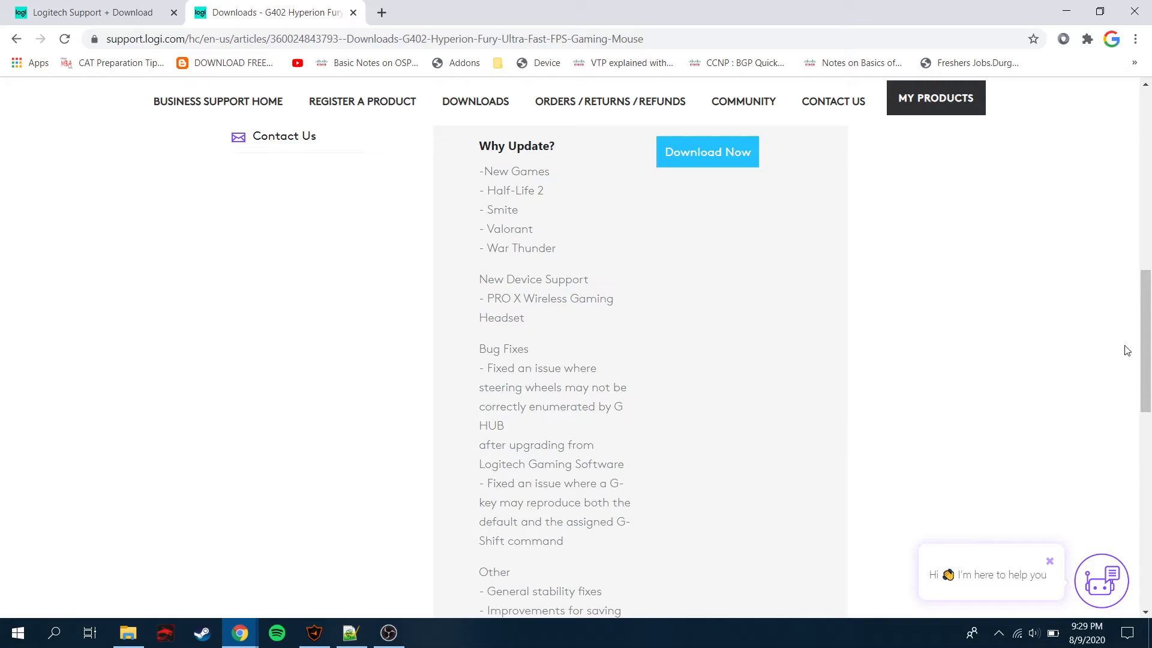
pyautogui.scroll(-3)
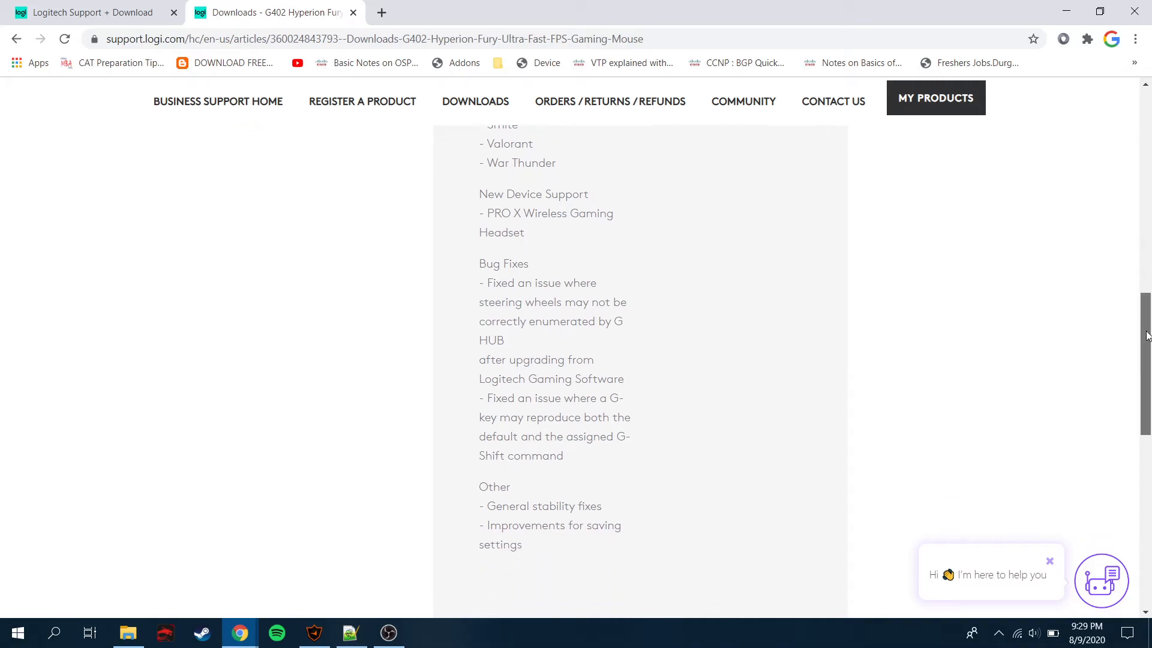
pyautogui.scroll(3)
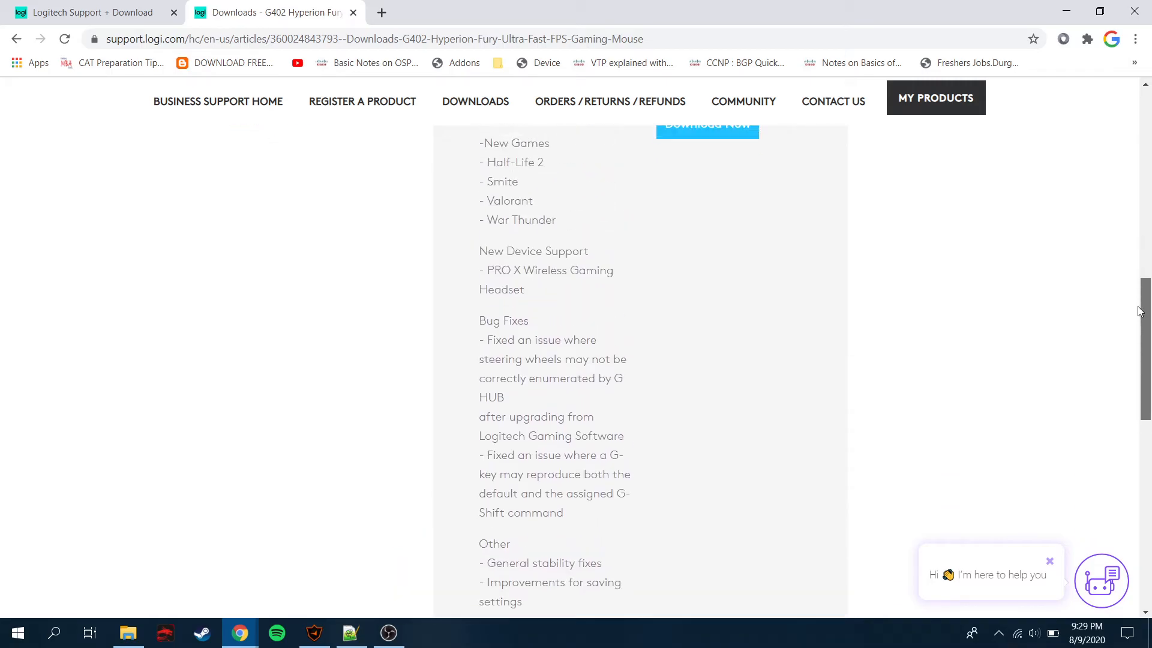
pyautogui.scroll(3)
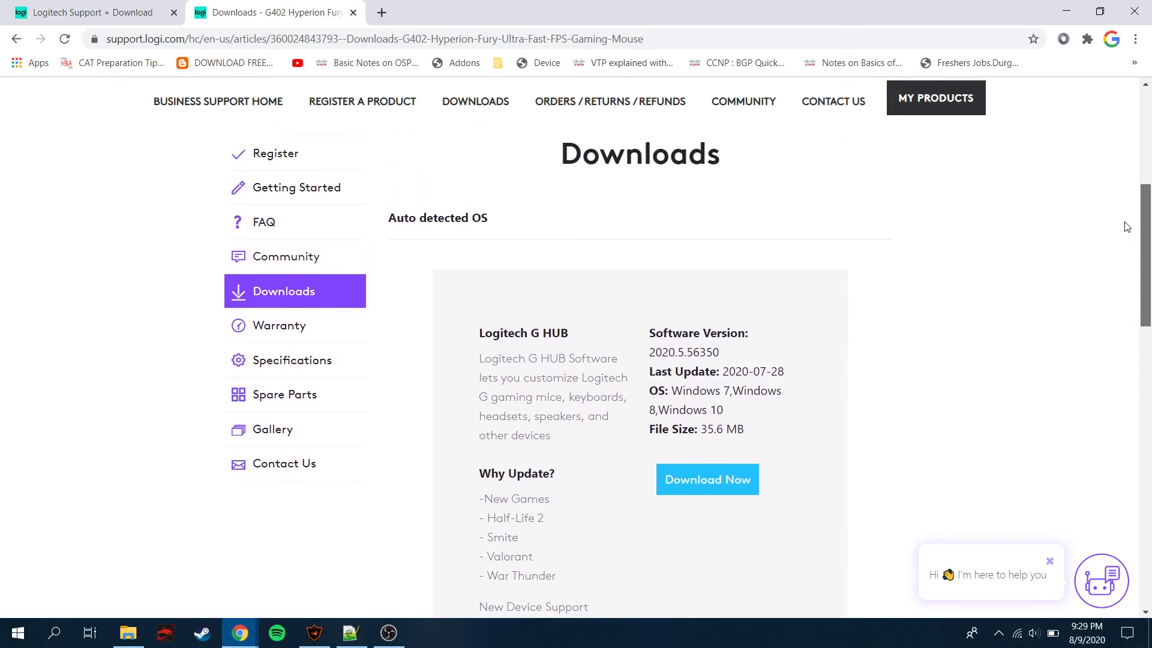
pyautogui.scroll(-3)
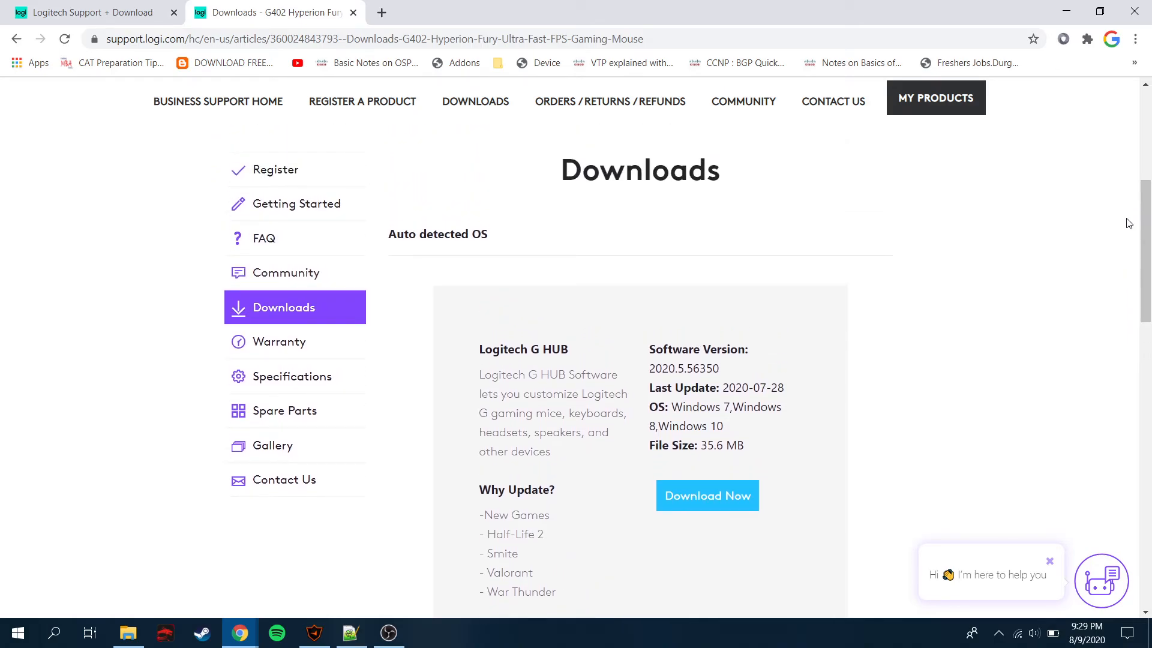
pyautogui.moveTo(705, 496)
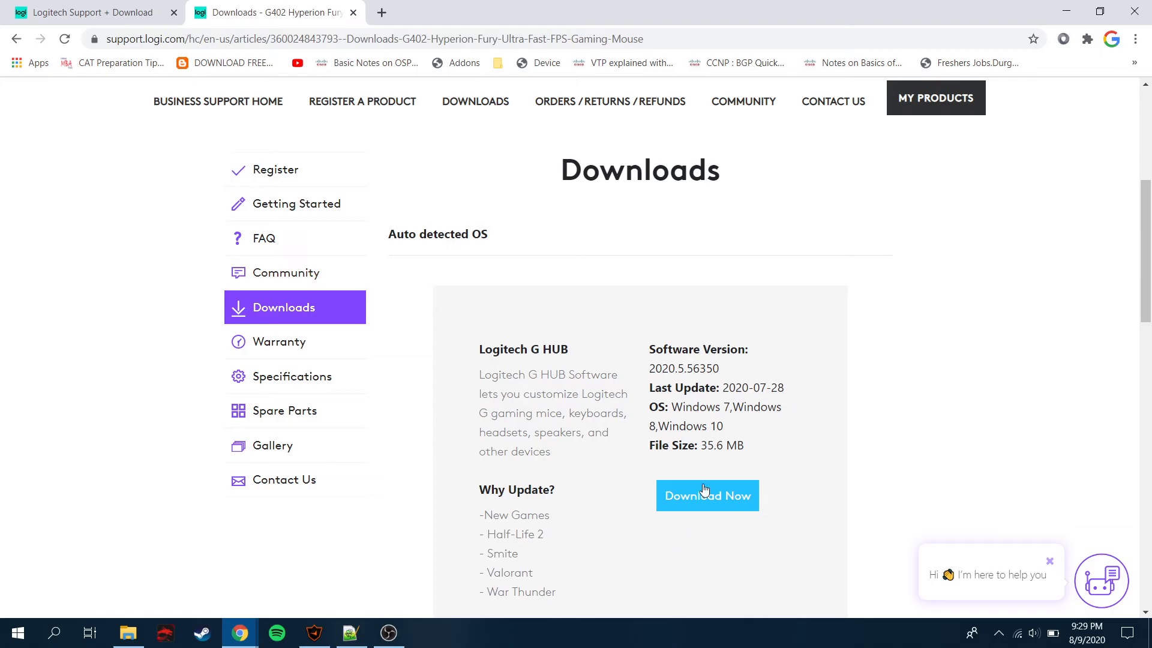
pyautogui.moveTo(295, 410)
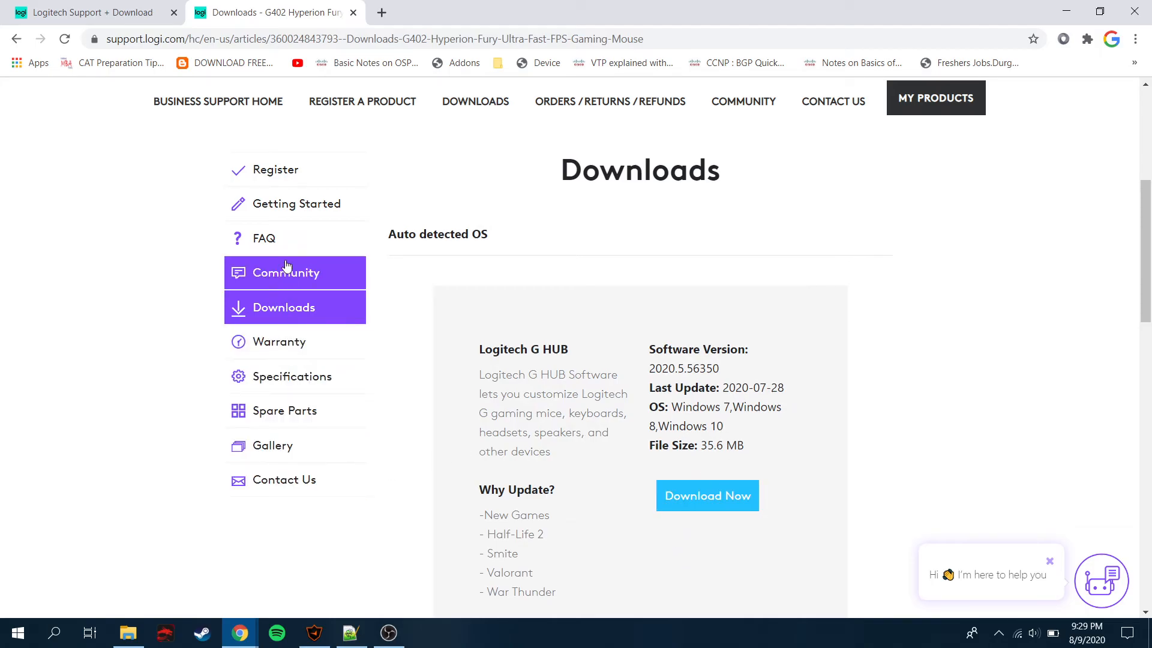
pyautogui.moveTo(286, 170)
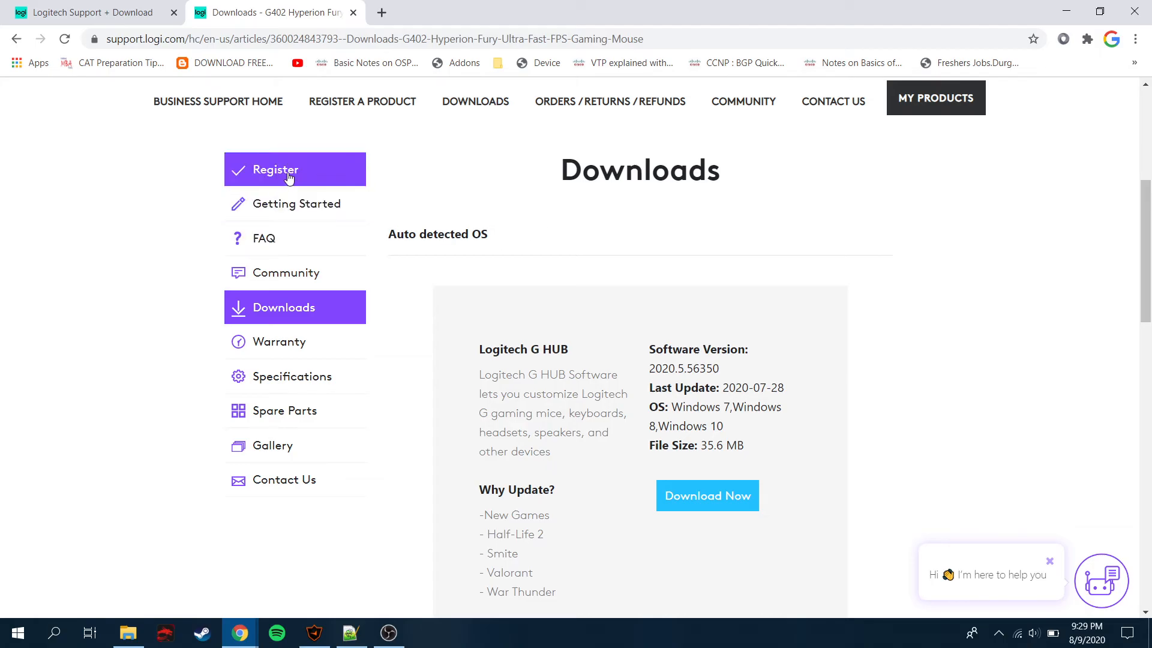
pyautogui.moveTo(249, 185)
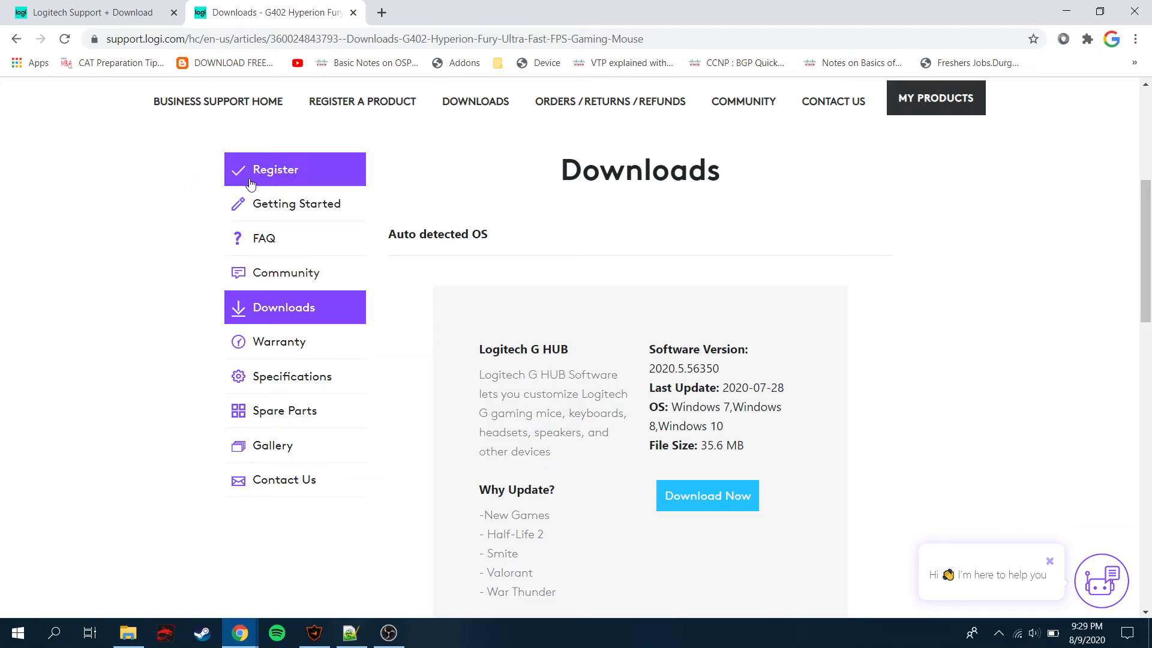
pyautogui.moveTo(679, 212)
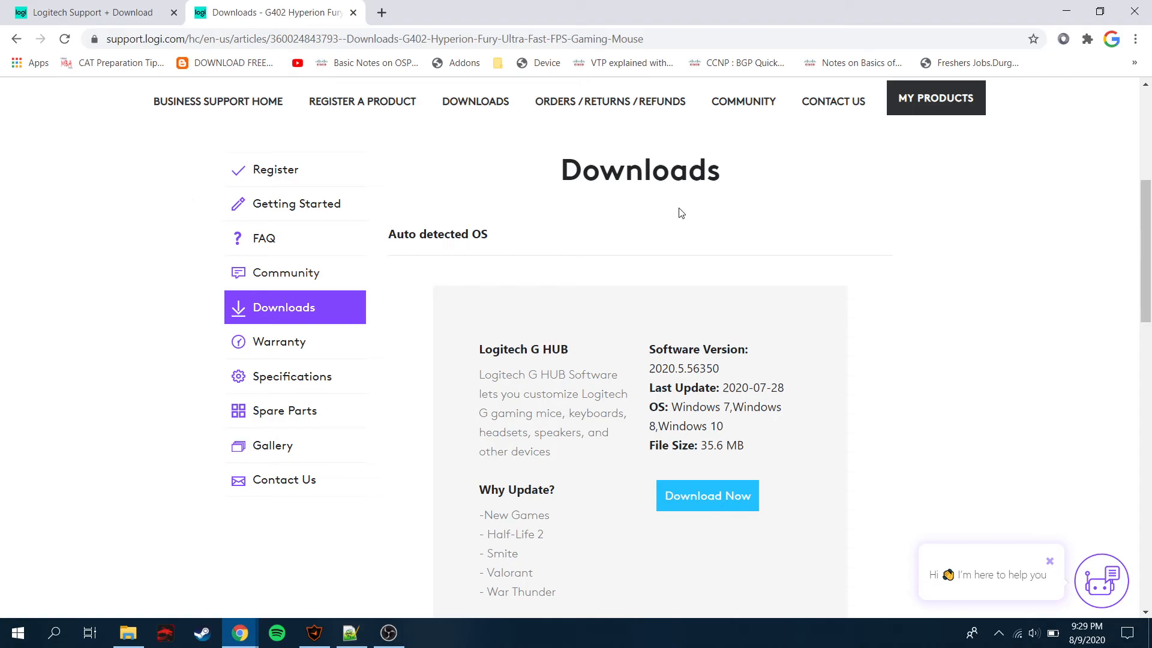